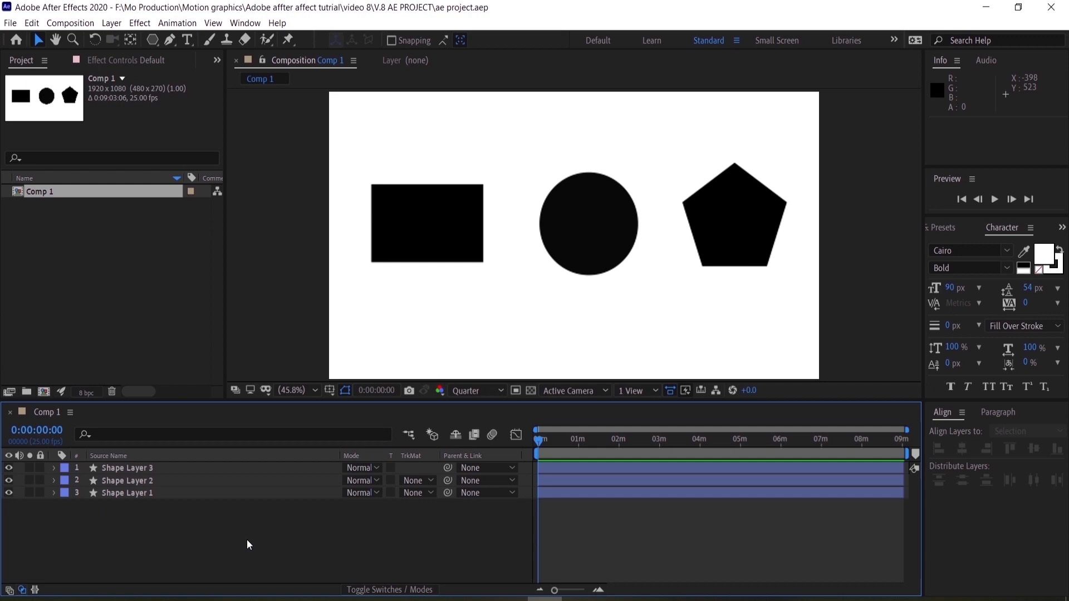
{"action": "mouse_move", "coordinate": [155, 492]}
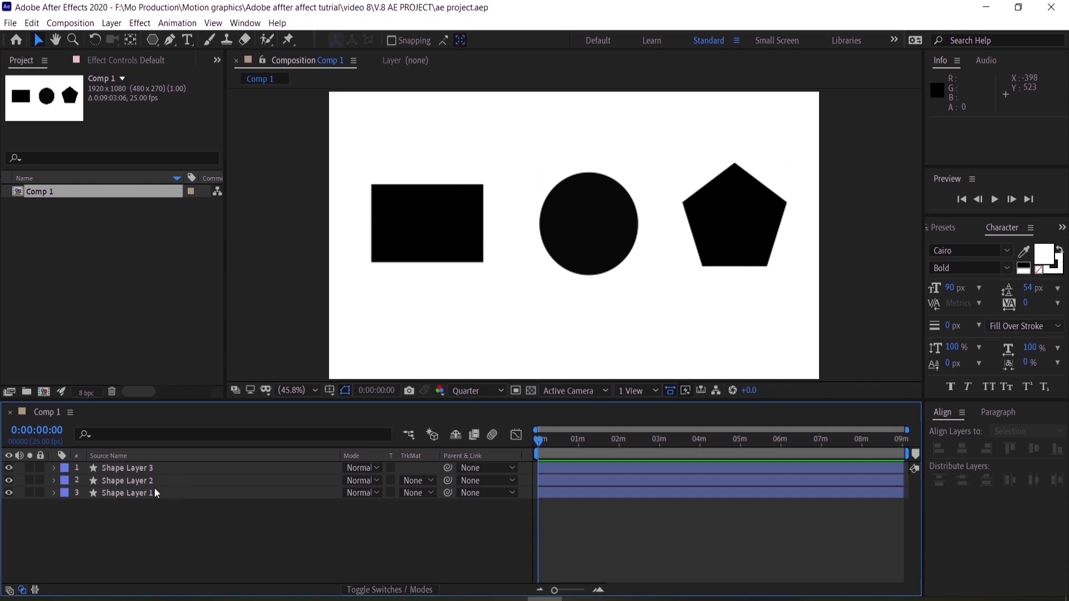
Select the rectangle, circle and pentagon shape layers together in Comp 1's timeline.
{"action": "left_click", "coordinate": [427, 224]}
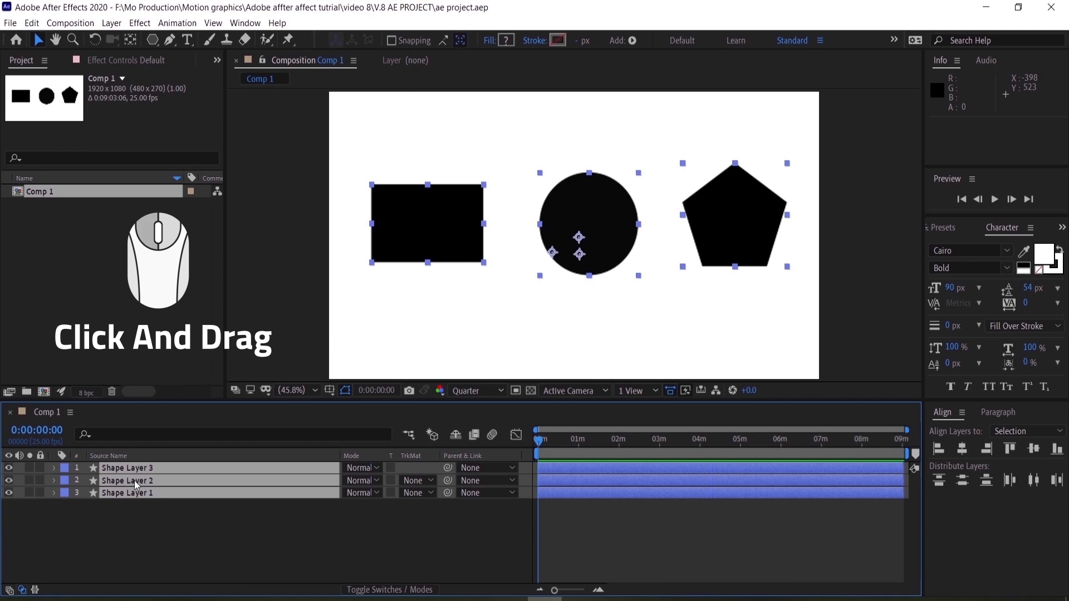
{"action": "right_click", "coordinate": [137, 480]}
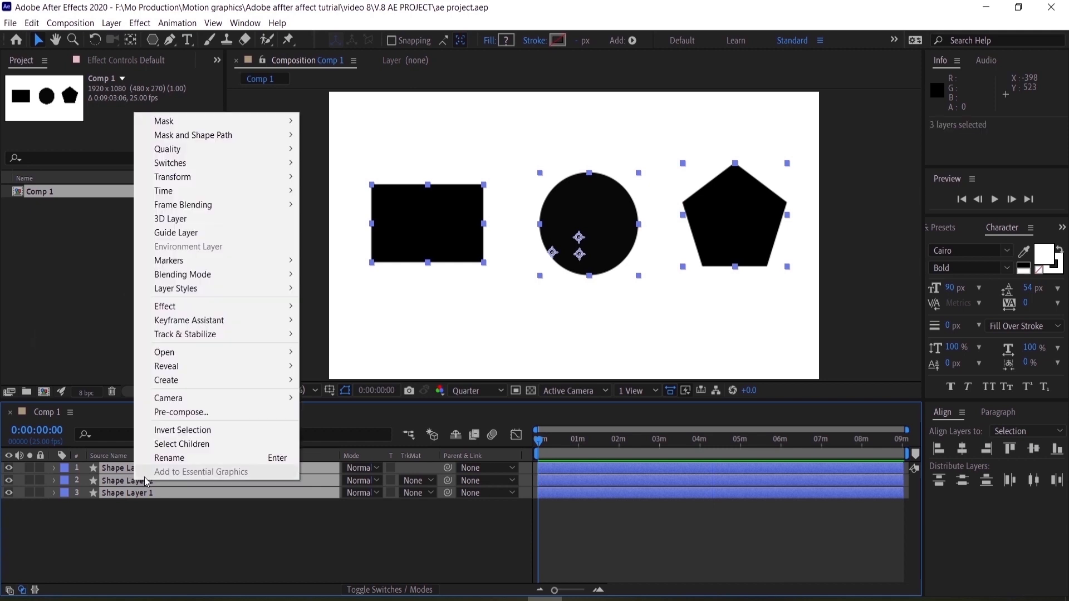
{"action": "mouse_move", "coordinate": [180, 412]}
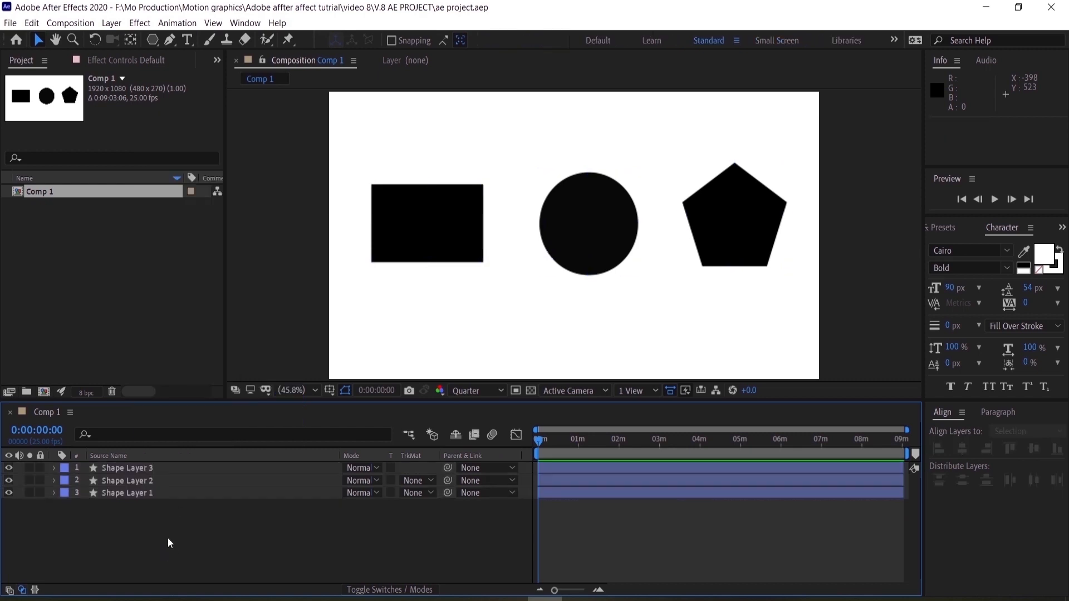
{"action": "key", "text": "ctrl+shift+c"}
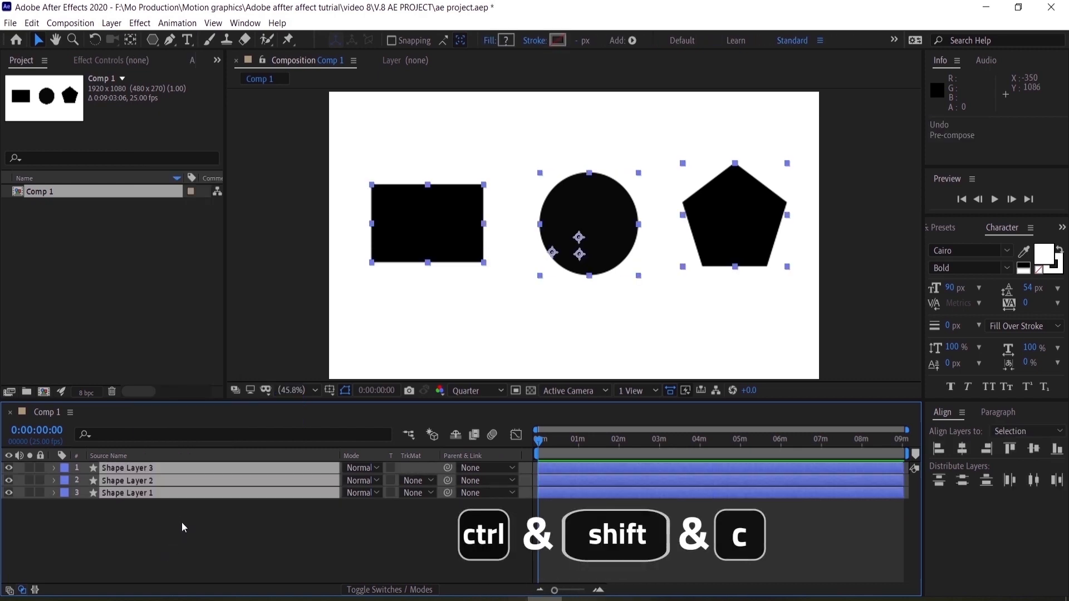
Pre-compose the three selected shape layers into a new composition named 'shaps'.
{"action": "key", "text": "ctrl+shift+c"}
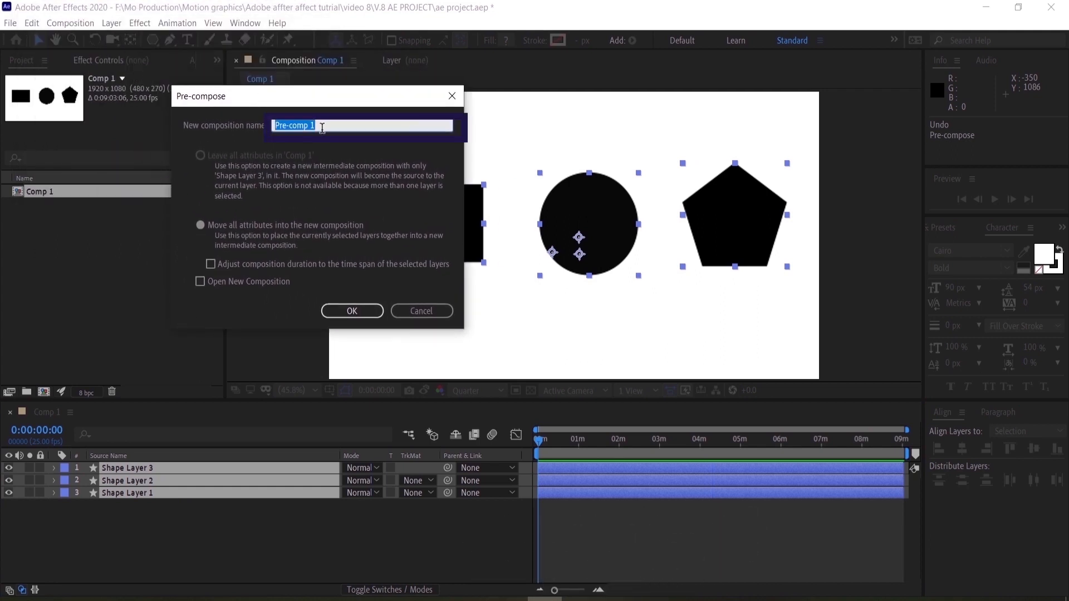
{"action": "type", "text": "sha"}
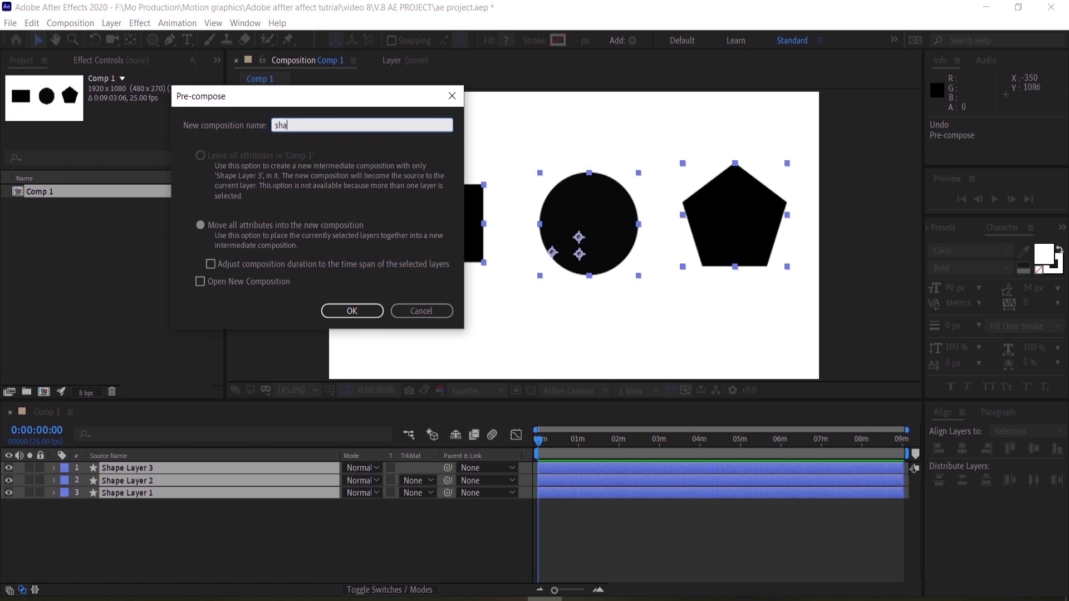
{"action": "type", "text": "ps"}
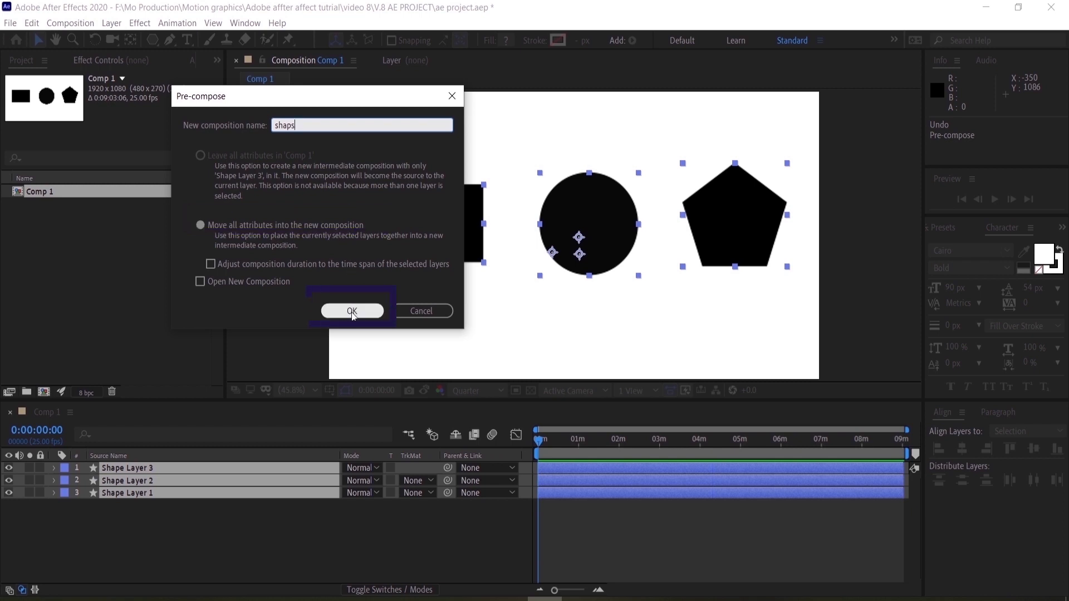
{"action": "left_click", "coordinate": [352, 311]}
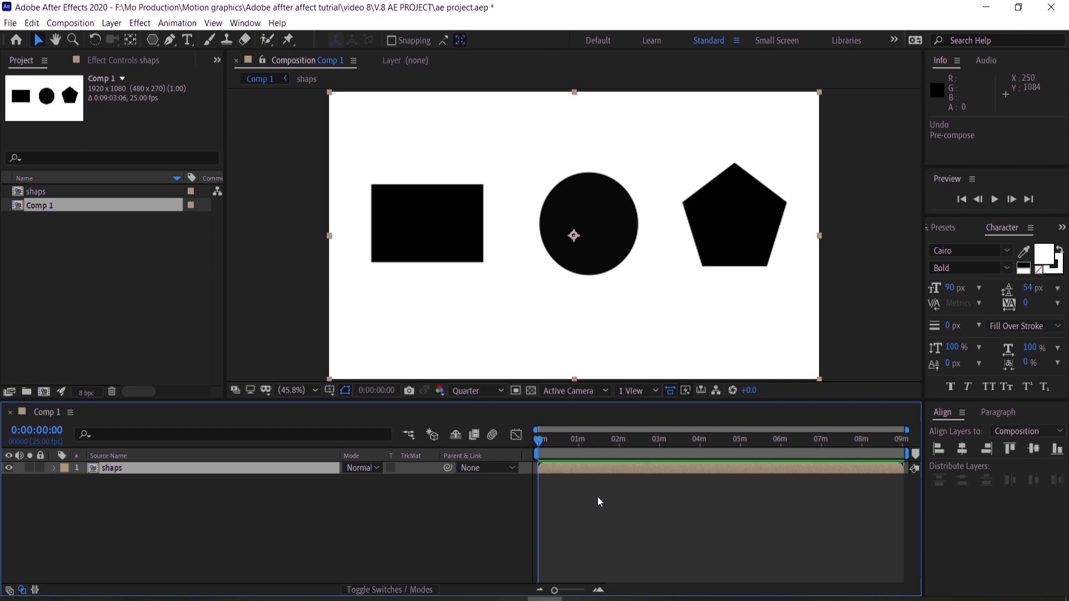
{"action": "mouse_move", "coordinate": [584, 494]}
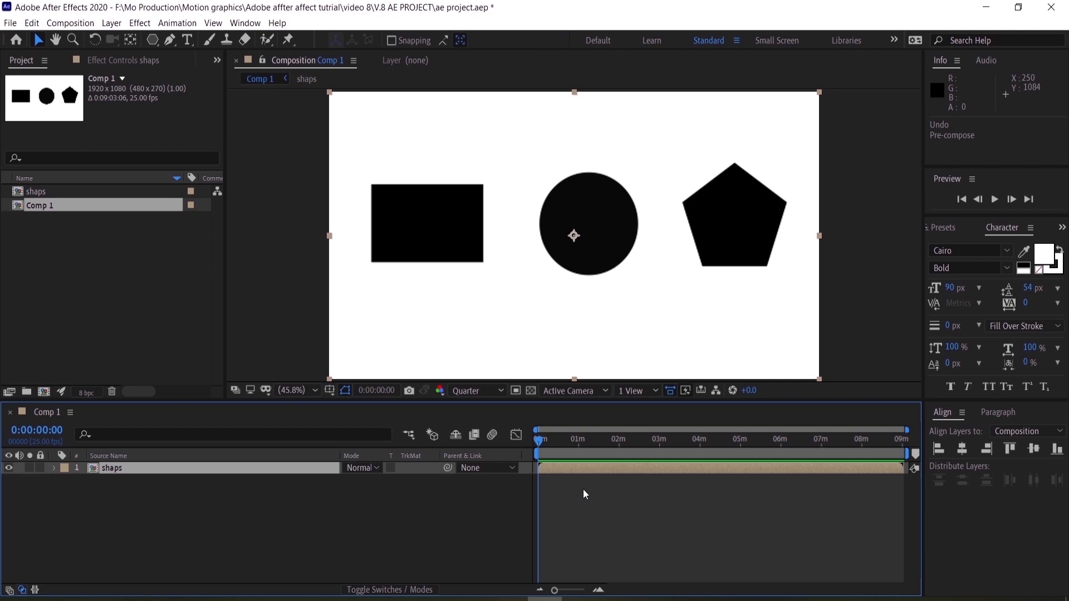
{"action": "mouse_move", "coordinate": [490, 496]}
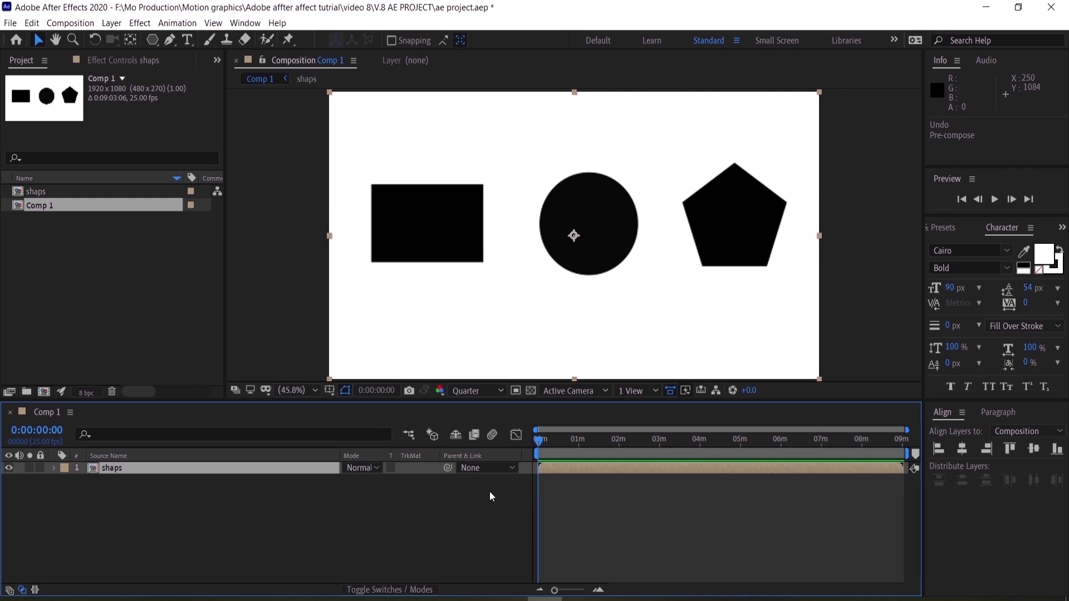
{"action": "mouse_move", "coordinate": [270, 483]}
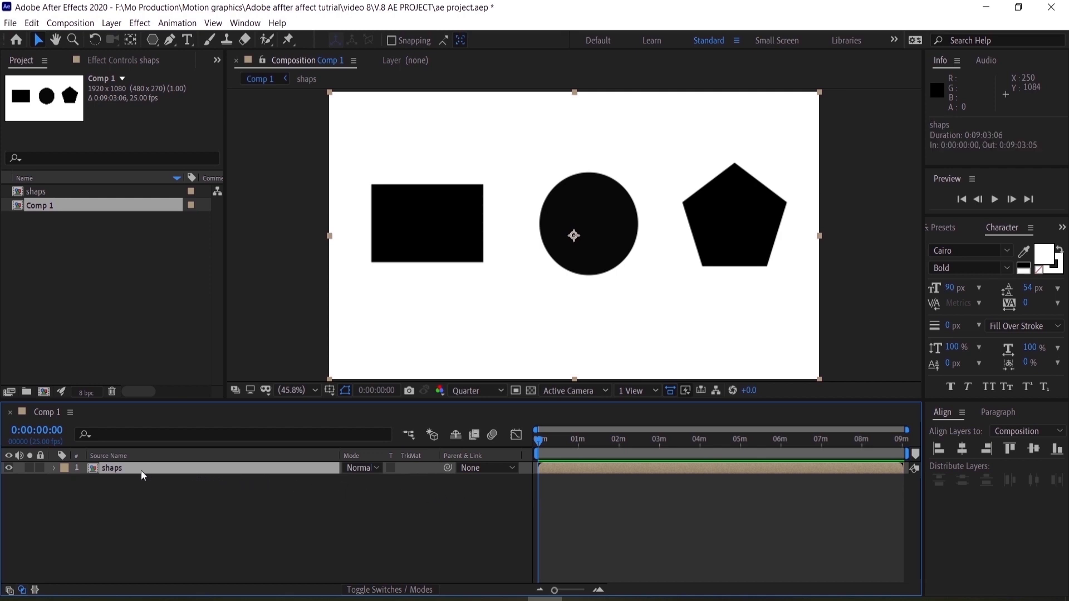
Set the shaps layer's Scale to 68% and show its Position property.
{"action": "key", "text": "s"}
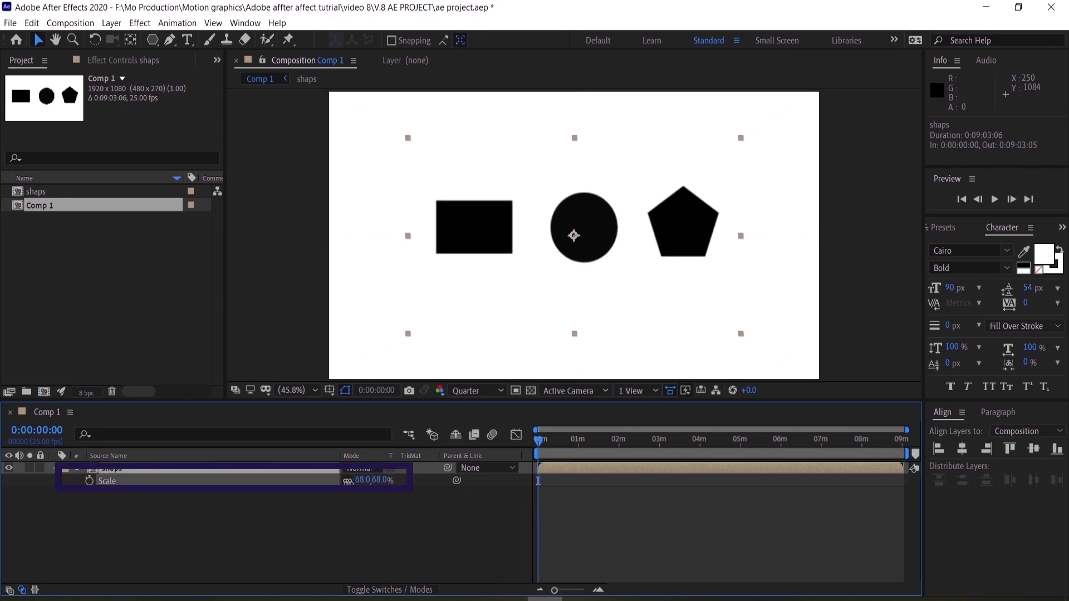
{"action": "left_click", "coordinate": [112, 468]}
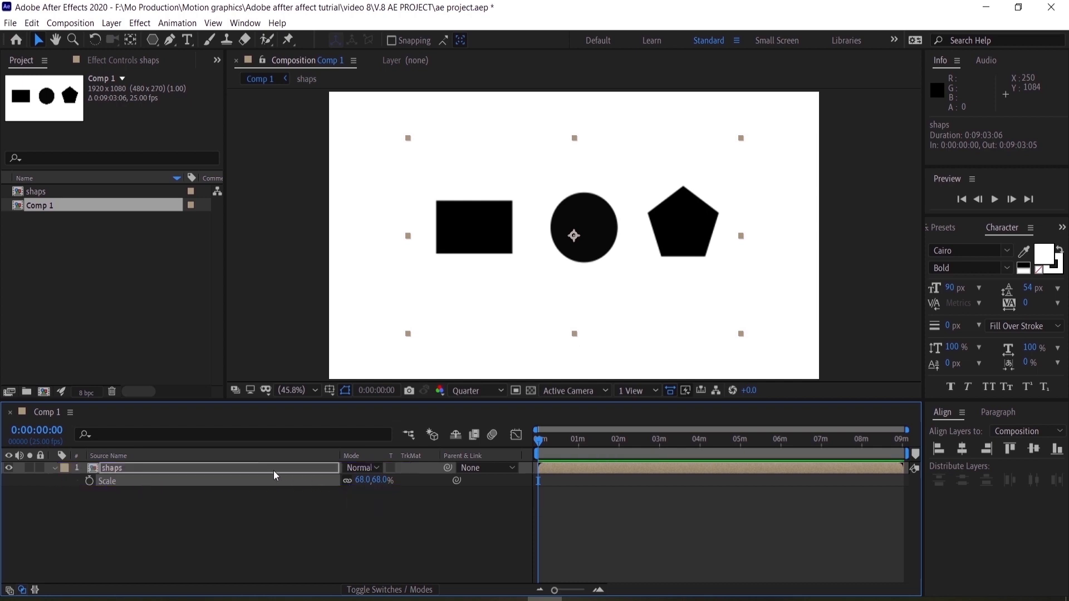
{"action": "key", "text": "p"}
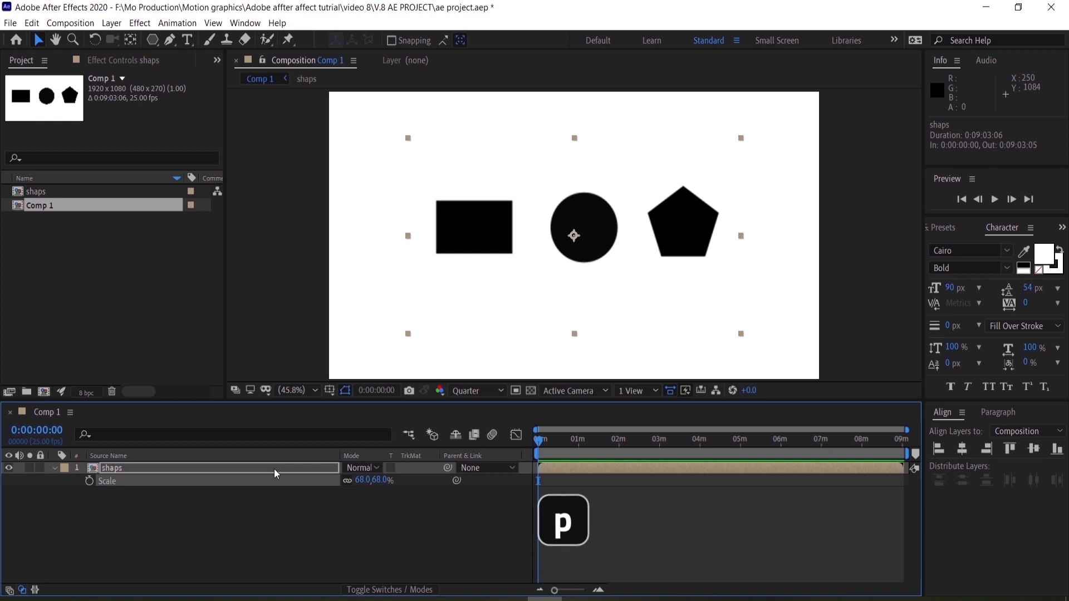